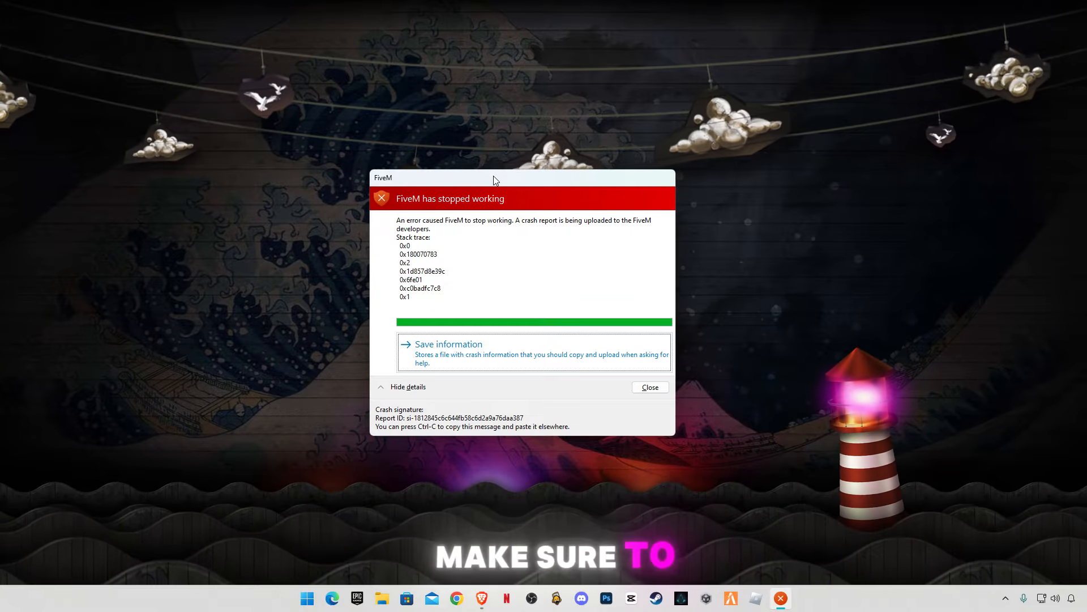
# Move and close the FiveM crash report, then search Start for 'game Mode settings'
pyautogui.moveTo(493, 177); pyautogui.dragTo(506, 154)
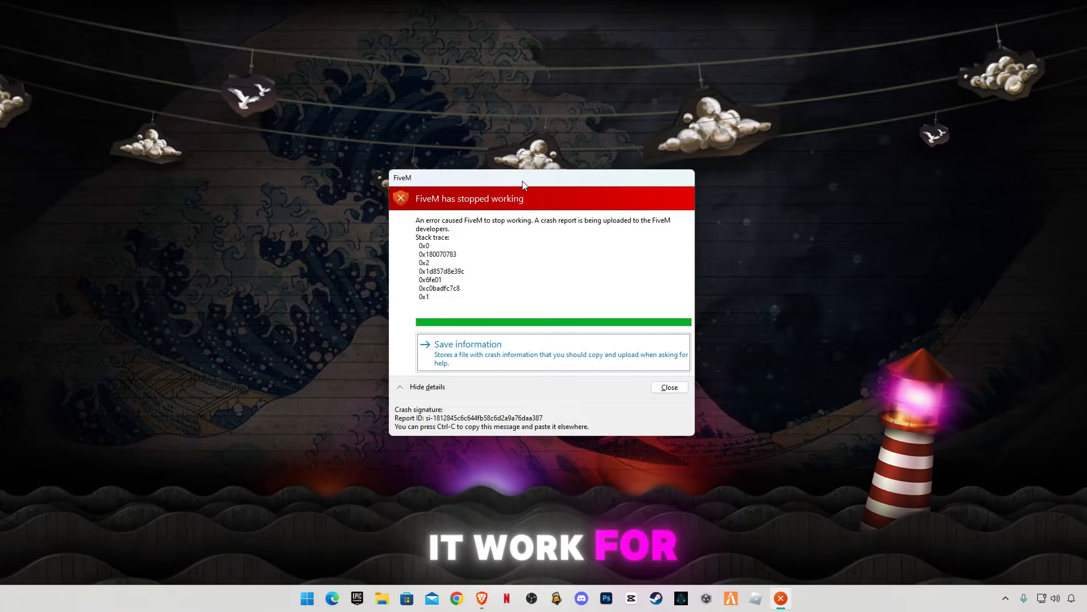
pyautogui.moveTo(523, 177); pyautogui.dragTo(513, 144)
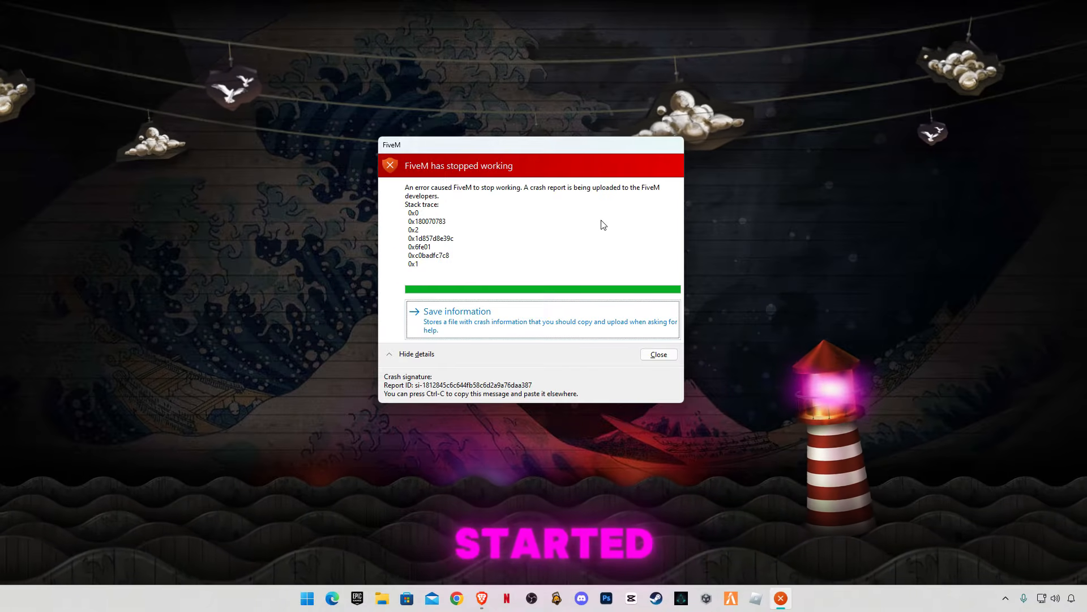
pyautogui.click(657, 355)
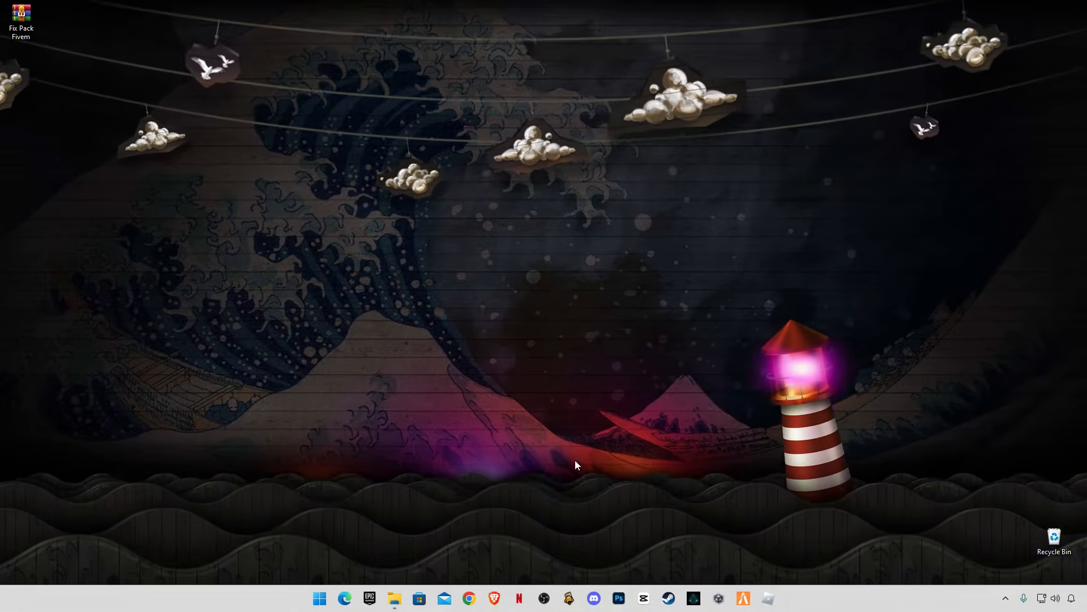
pyautogui.click(319, 598)
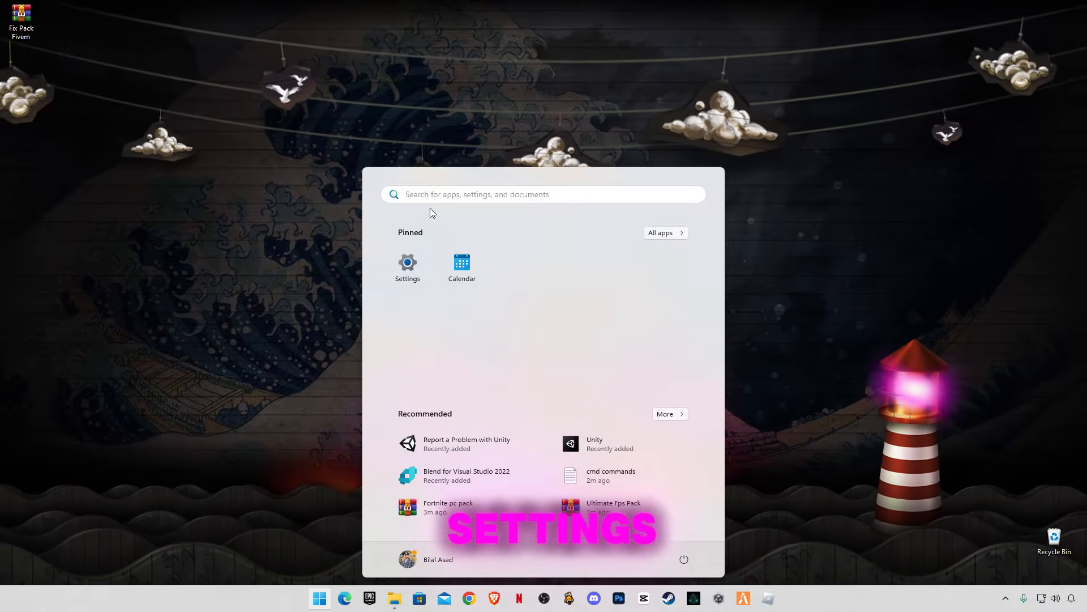
pyautogui.write('game Mode settings')
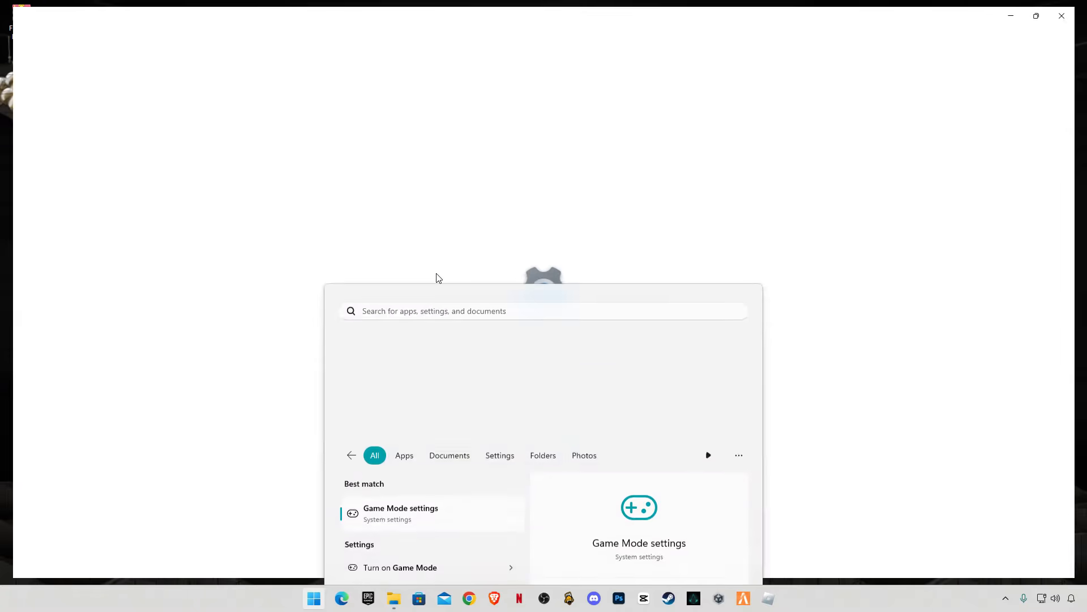
# Switch the Game Mode toggle on and search Settings for 'gr' (graphics)
pyautogui.click(400, 513)
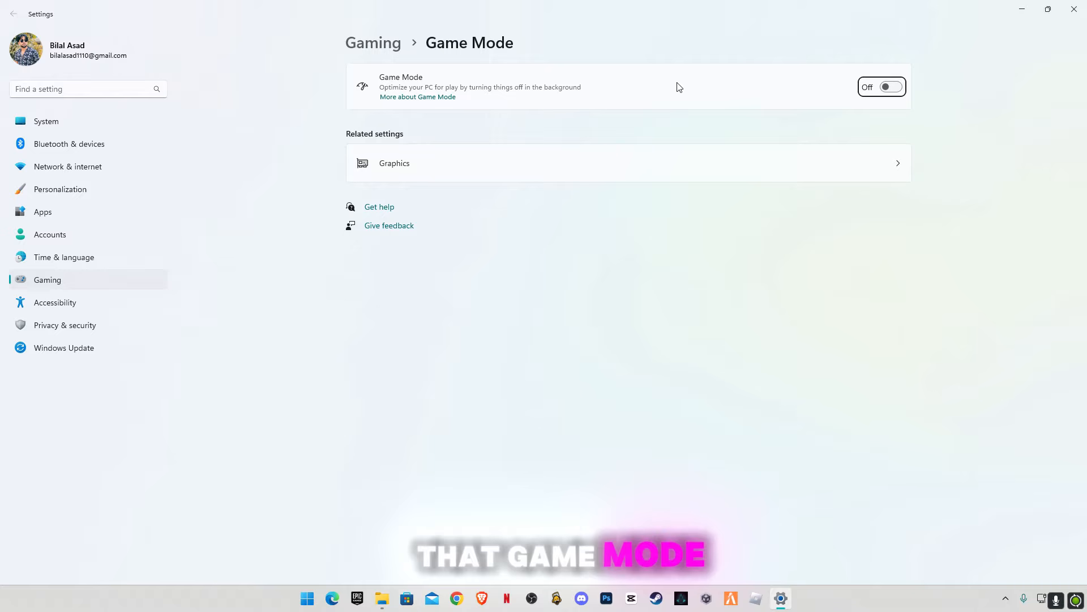
pyautogui.click(881, 86)
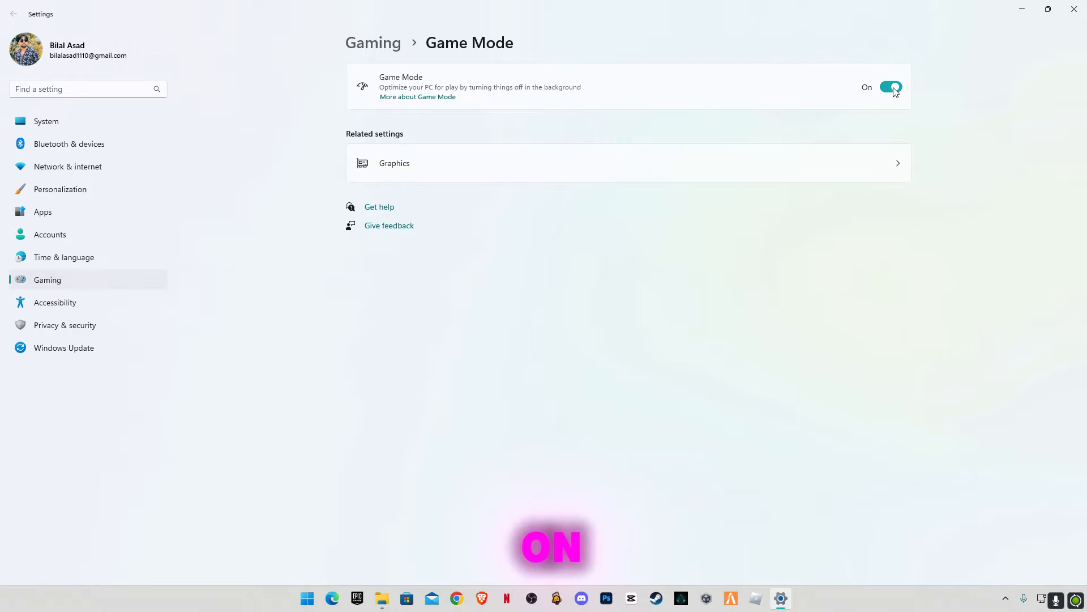
pyautogui.click(83, 89)
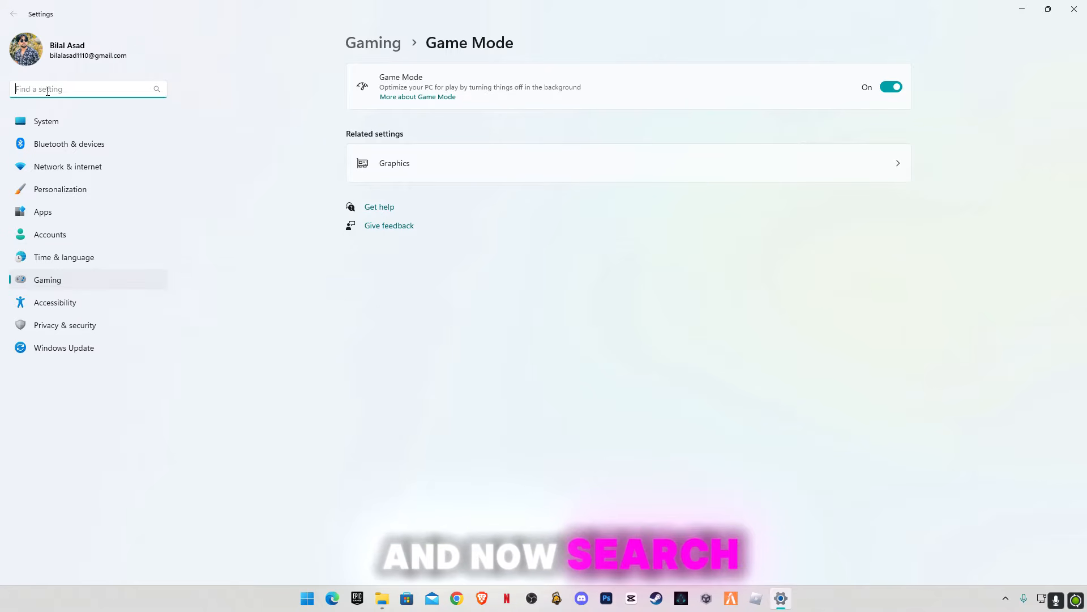
pyautogui.write('graphics')
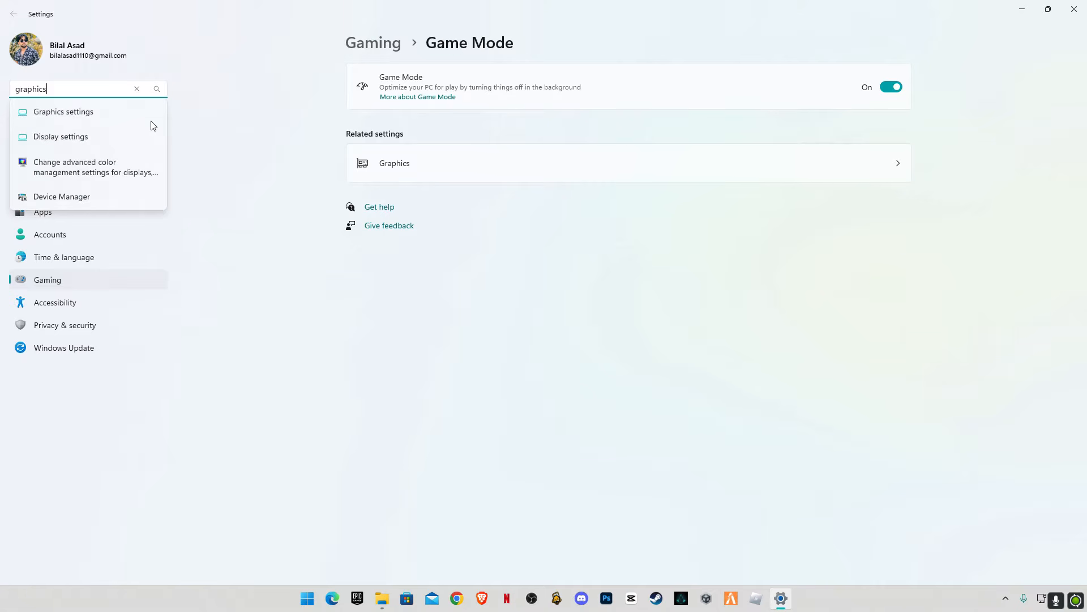
# On the Graphics page, set FiveM's preference to High performance and save
pyautogui.click(63, 112)
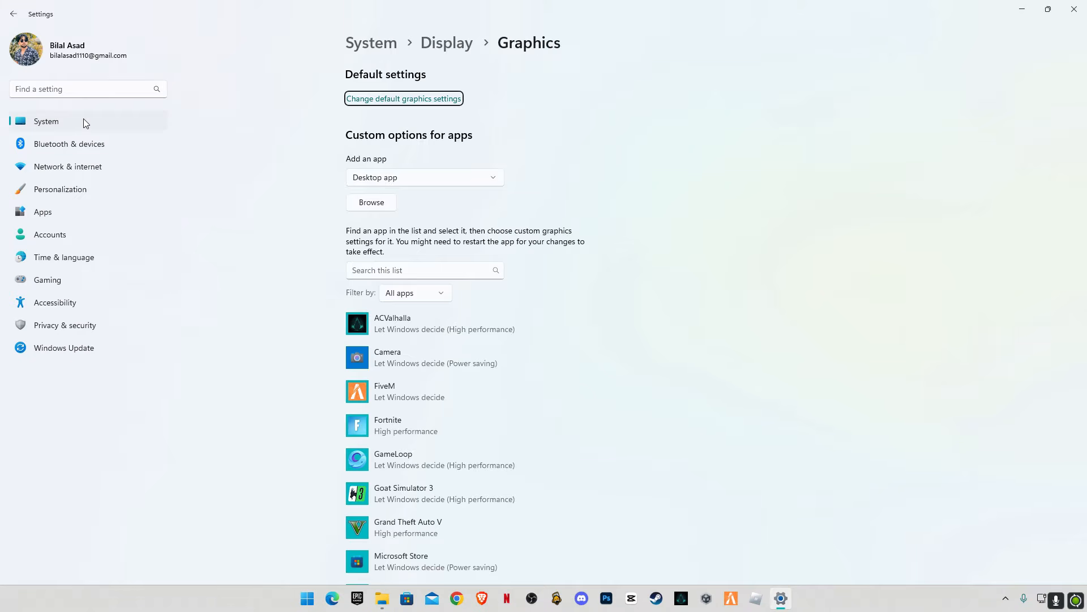
pyautogui.moveTo(111, 171)
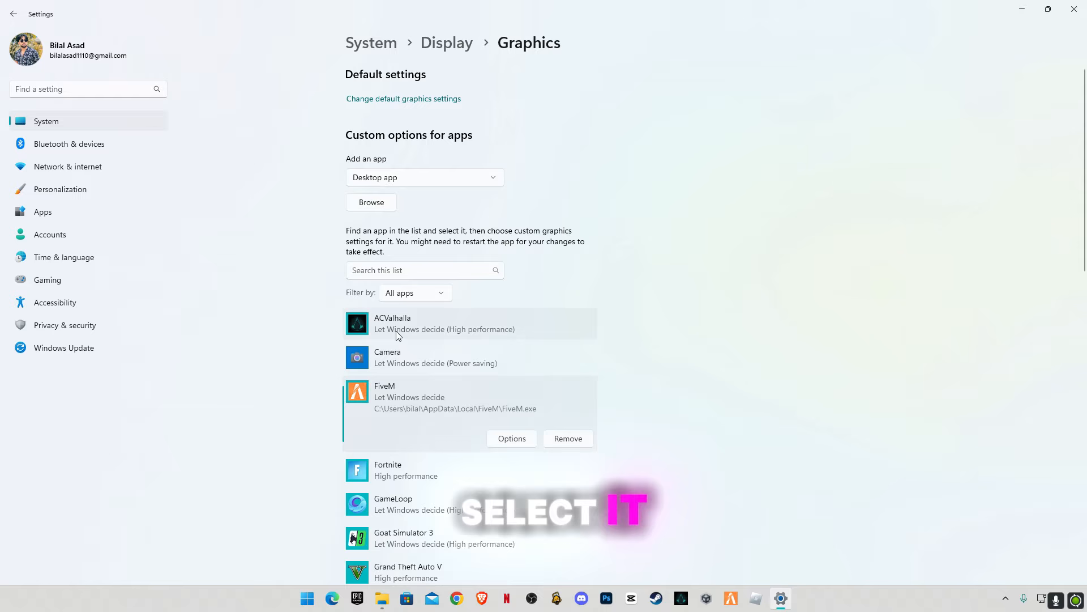
pyautogui.click(511, 438)
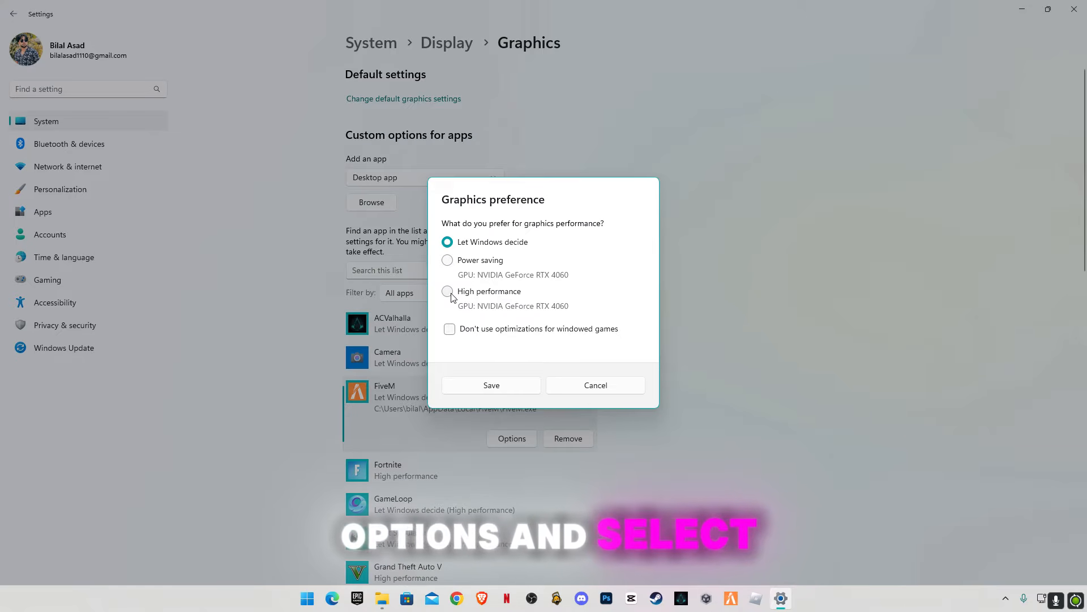
pyautogui.click(448, 290)
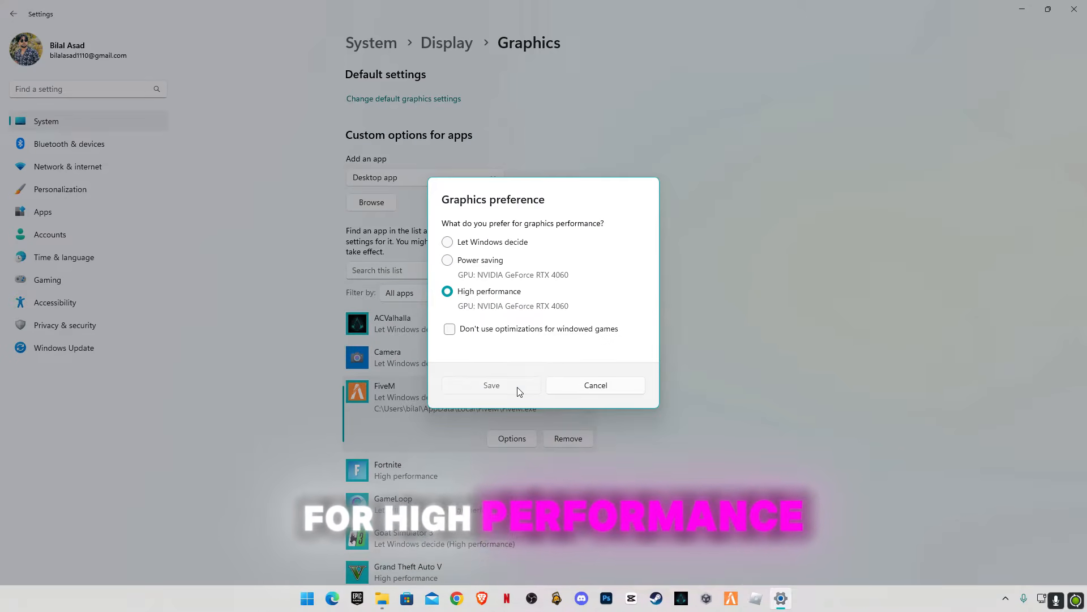
pyautogui.click(491, 385)
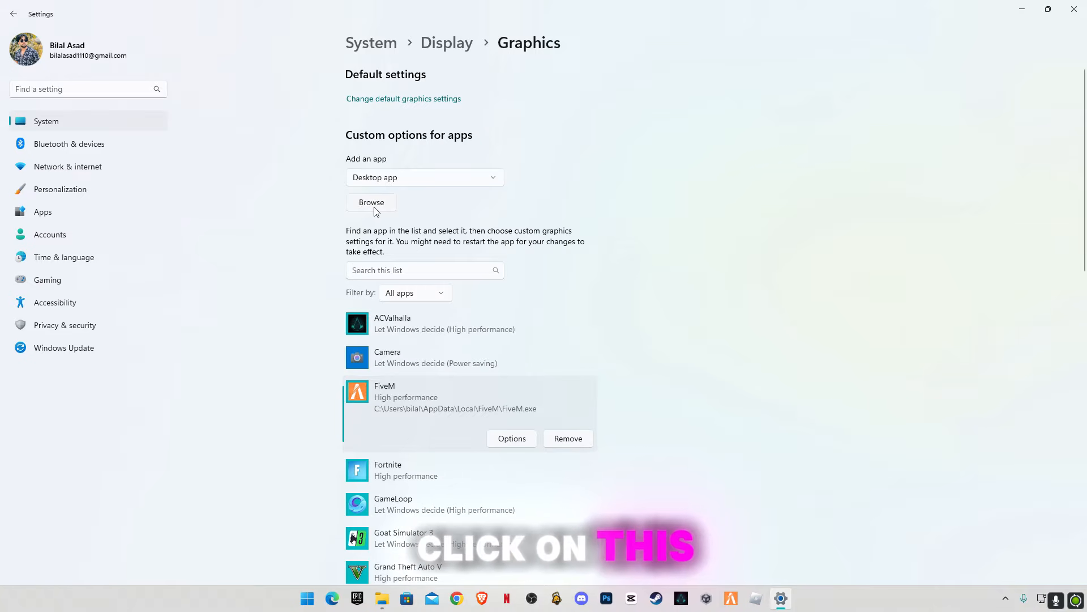
pyautogui.click(371, 201)
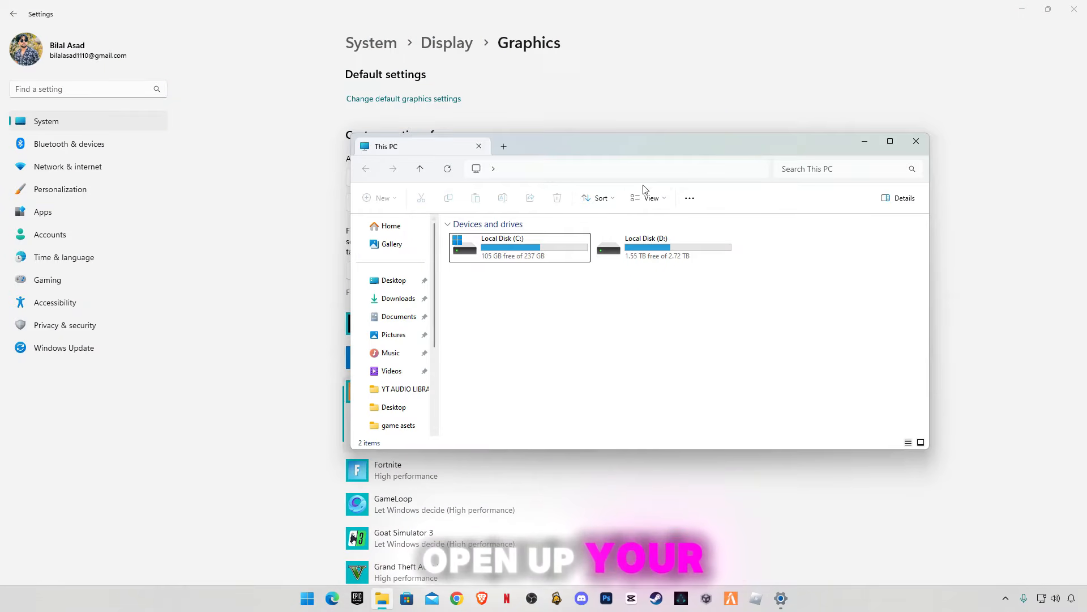
pyautogui.click(648, 198)
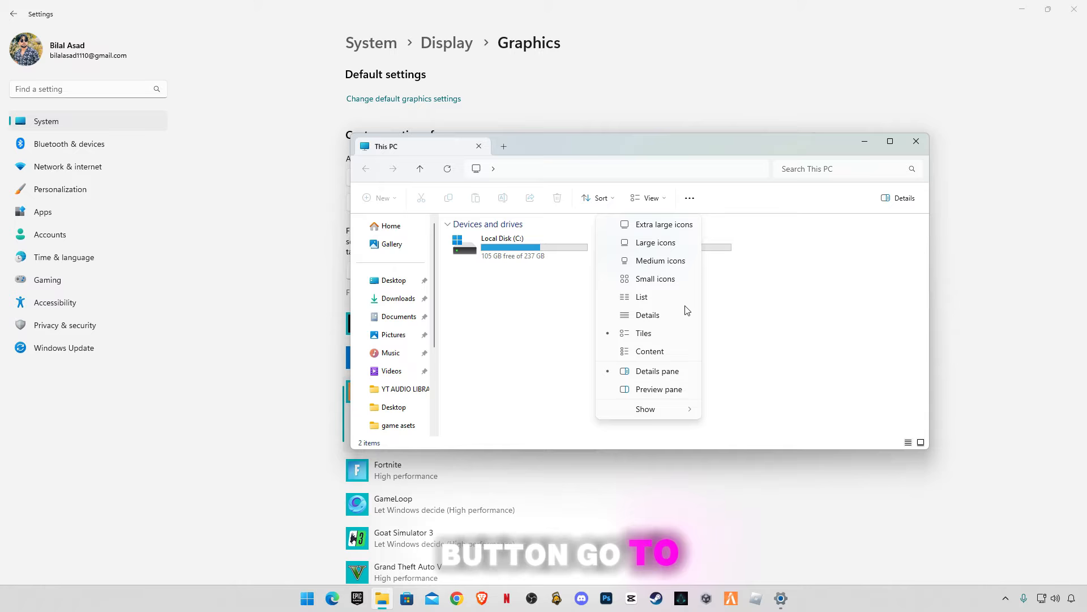
pyautogui.click(645, 409)
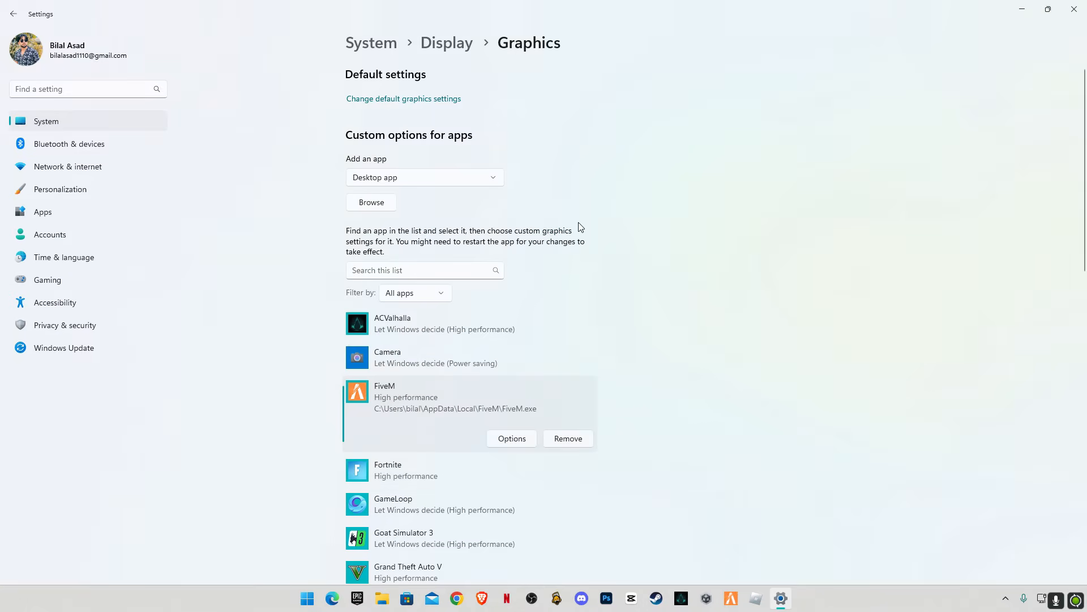
# Browse for an app through C:\Users, your profile, and AppData\Local to the FiveM file
pyautogui.click(371, 202)
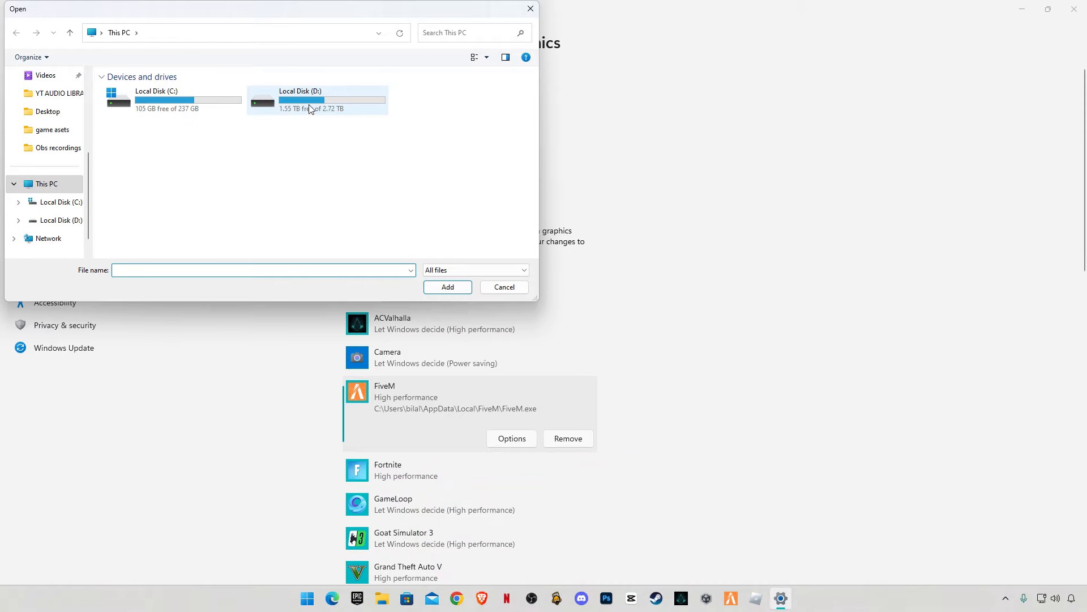
pyautogui.doubleClick(157, 99)
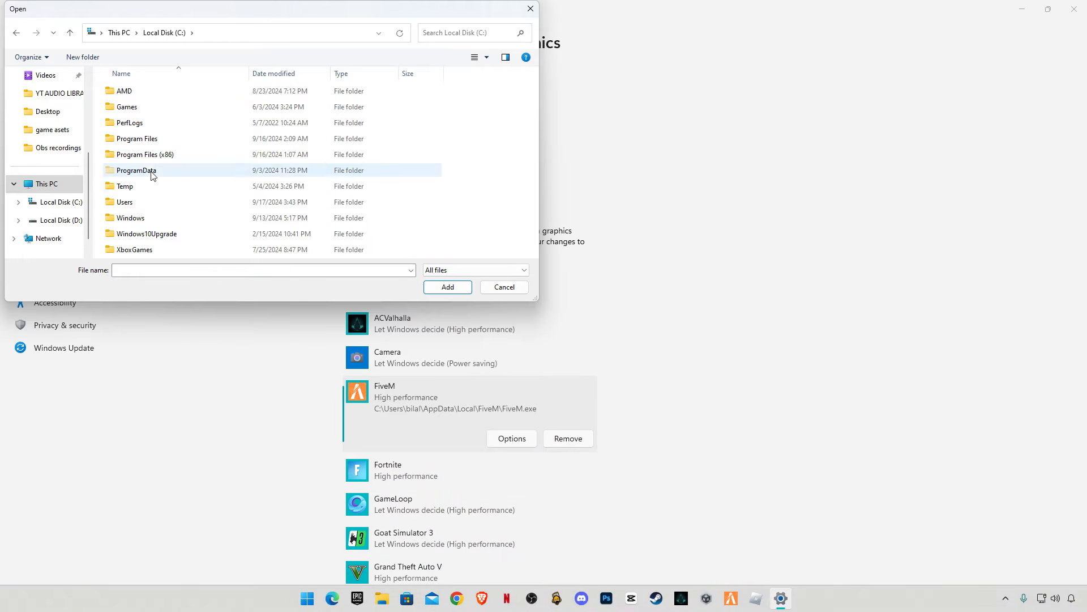
pyautogui.doubleClick(124, 202)
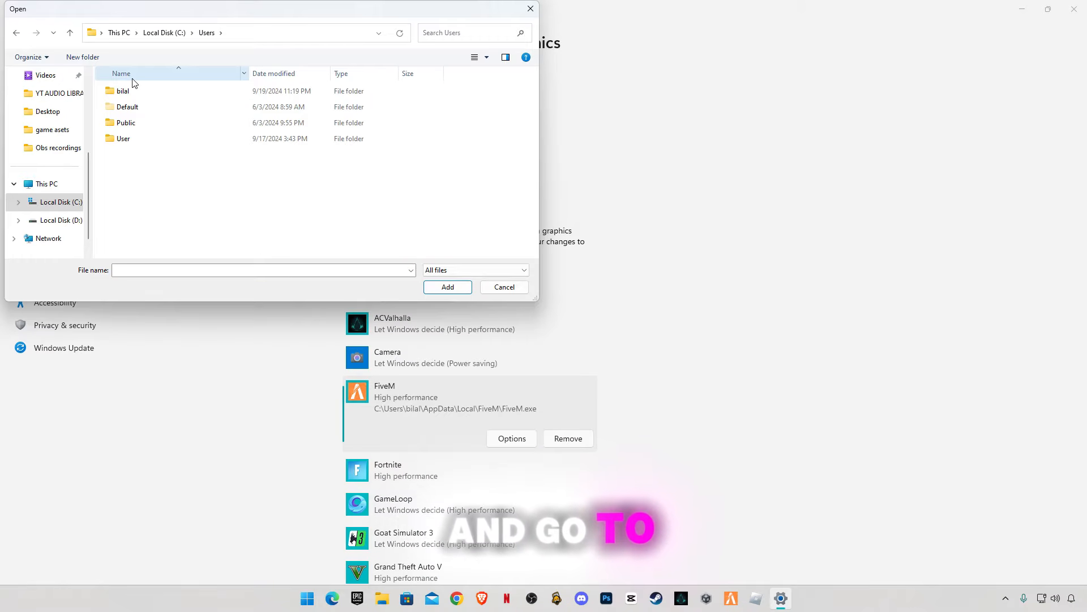
pyautogui.click(123, 90)
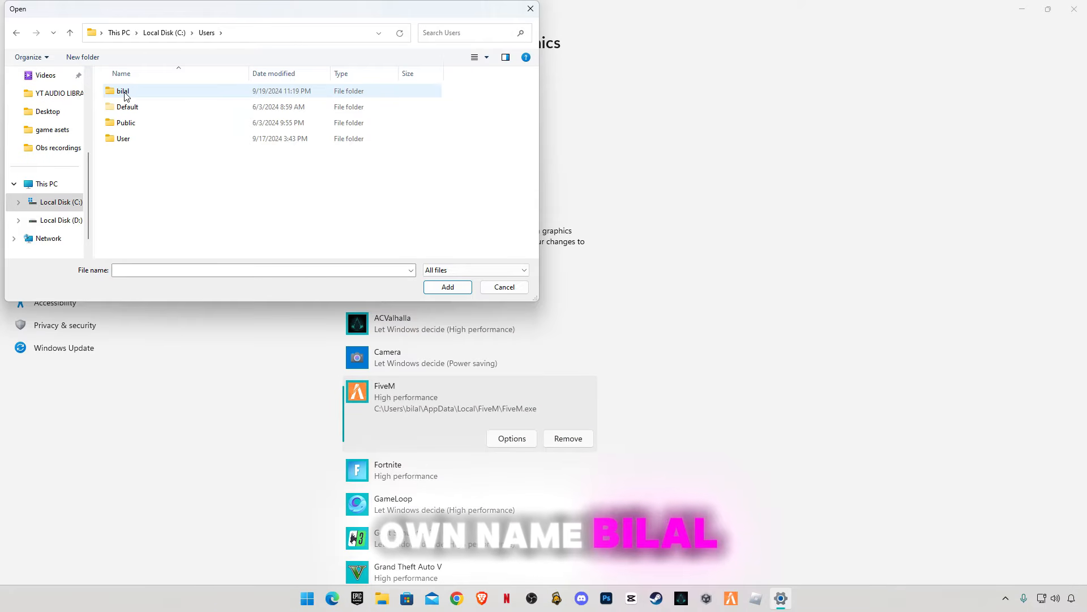
pyautogui.doubleClick(123, 90)
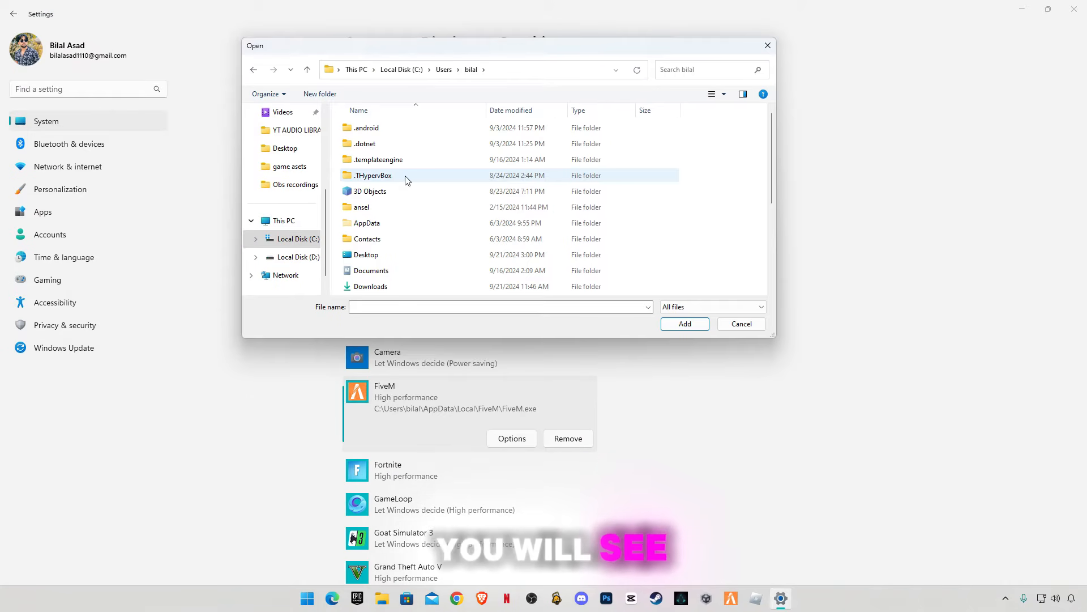
pyautogui.click(367, 223)
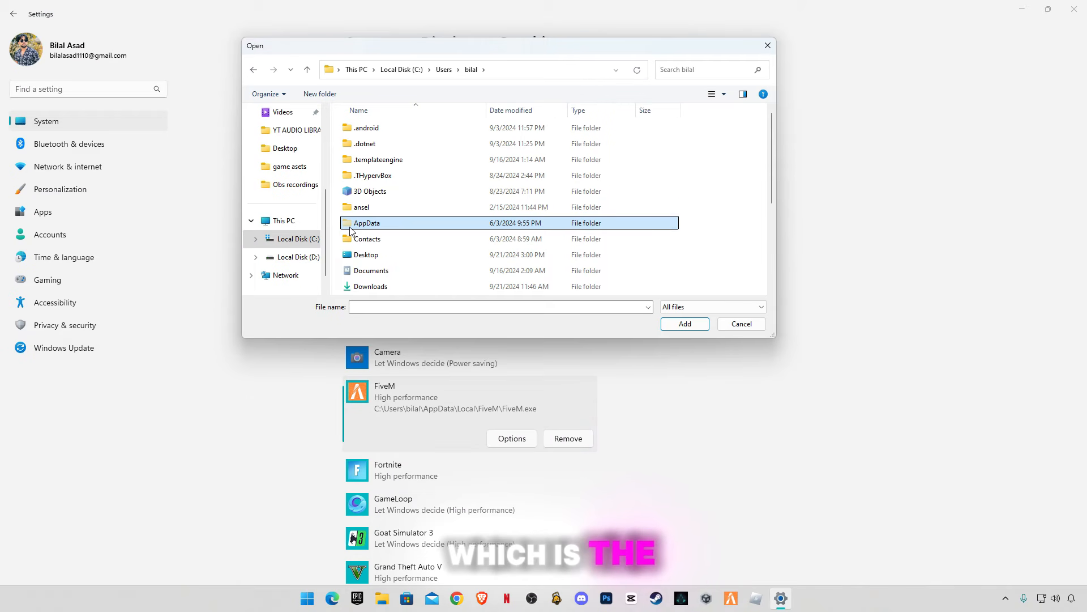
pyautogui.moveTo(729, 229)
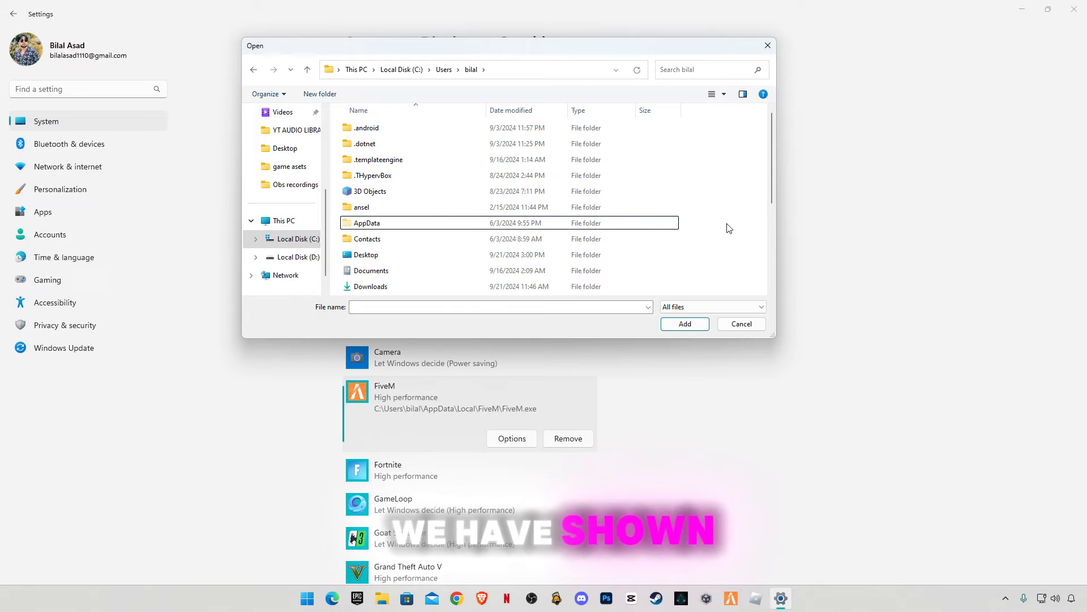
pyautogui.doubleClick(366, 222)
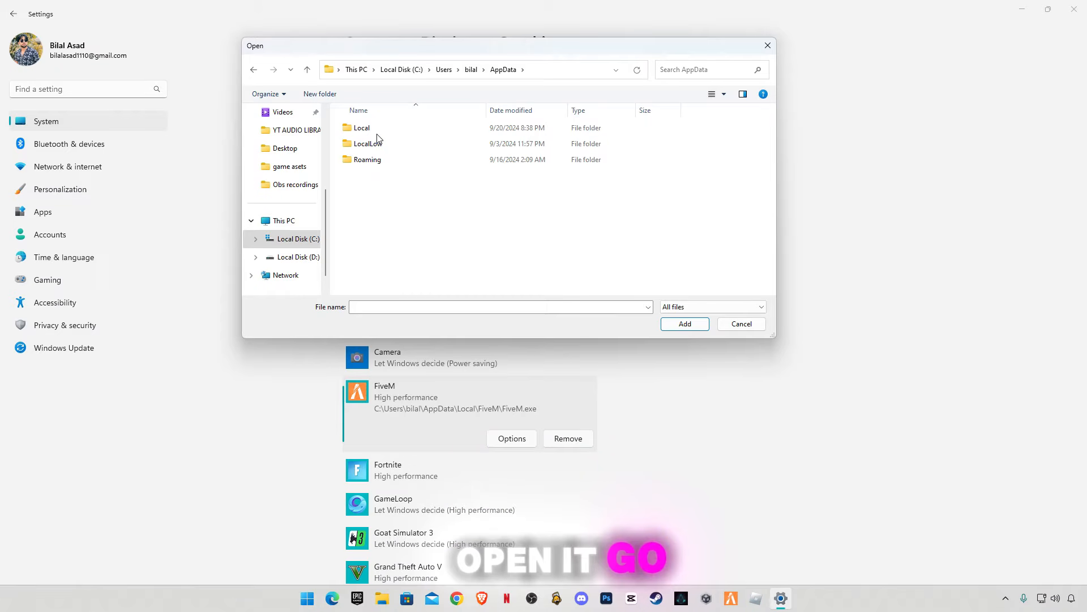
pyautogui.doubleClick(361, 127)
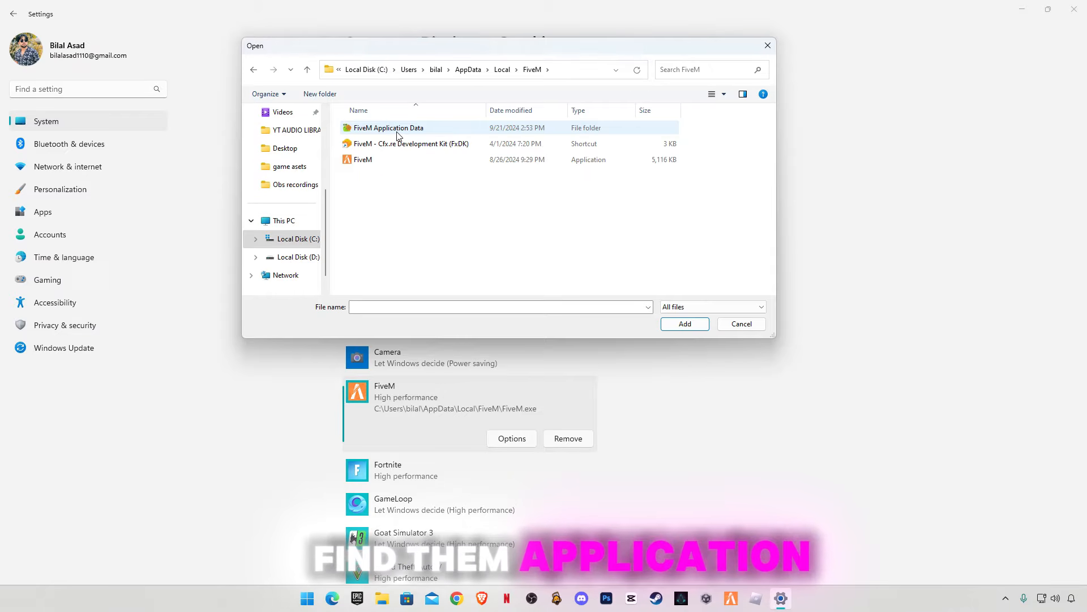
pyautogui.click(362, 159)
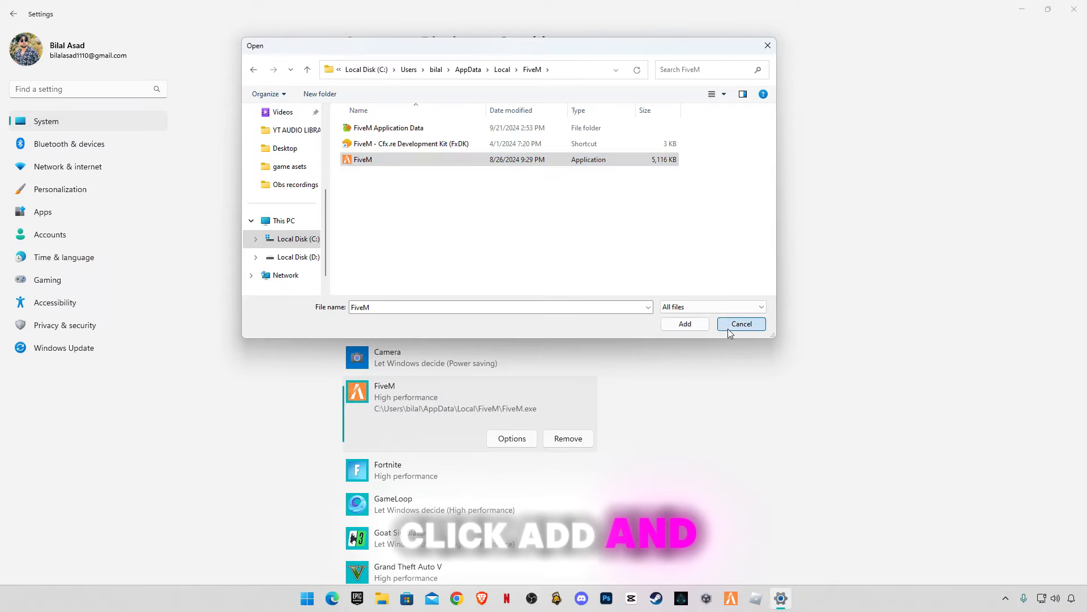
# Cancel the file picker and keep FiveM's graphics preference at High performance
pyautogui.click(684, 324)
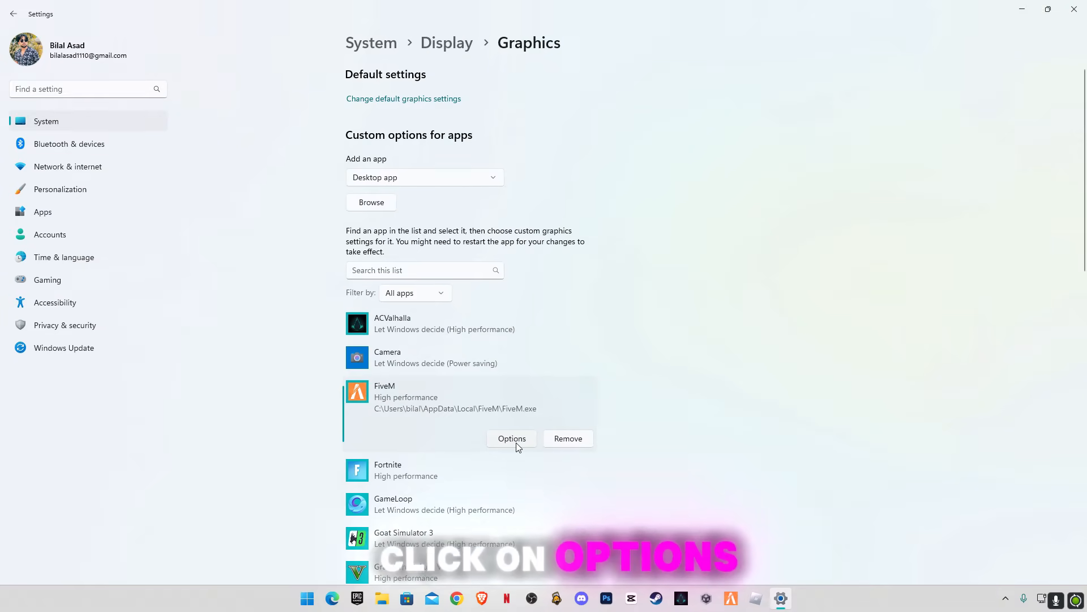
pyautogui.click(511, 438)
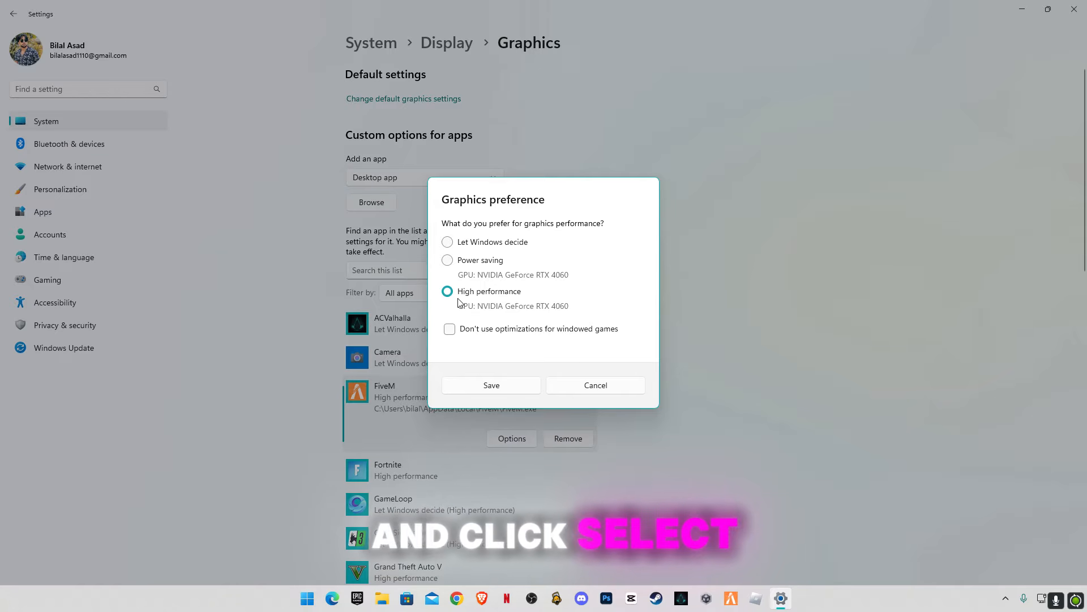
pyautogui.click(491, 385)
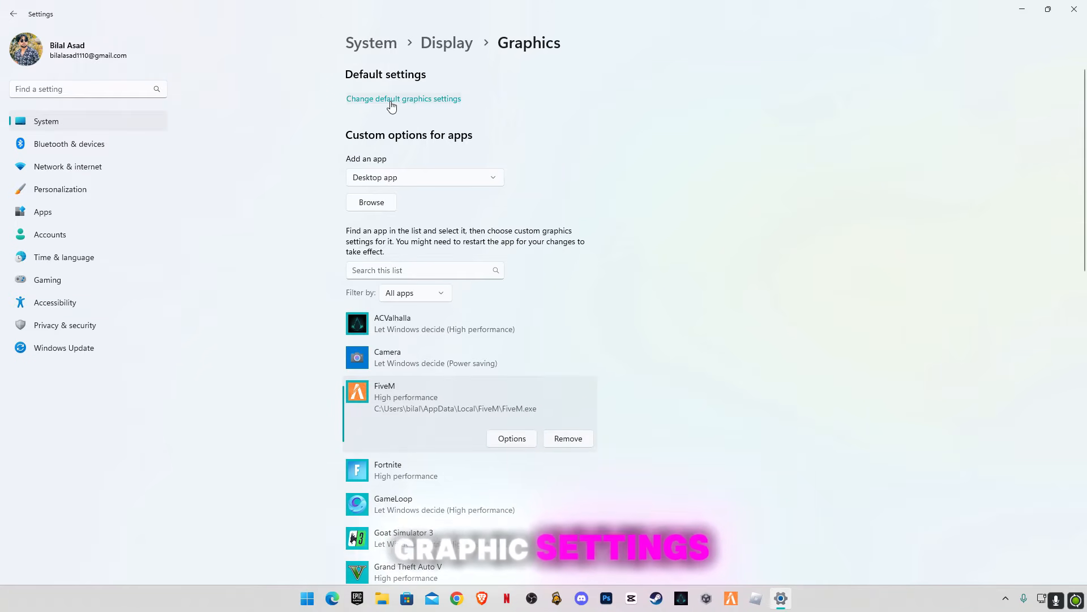
# Open default graphics settings to confirm GPU scheduling and windowed-game optimizations are on
pyautogui.click(403, 99)
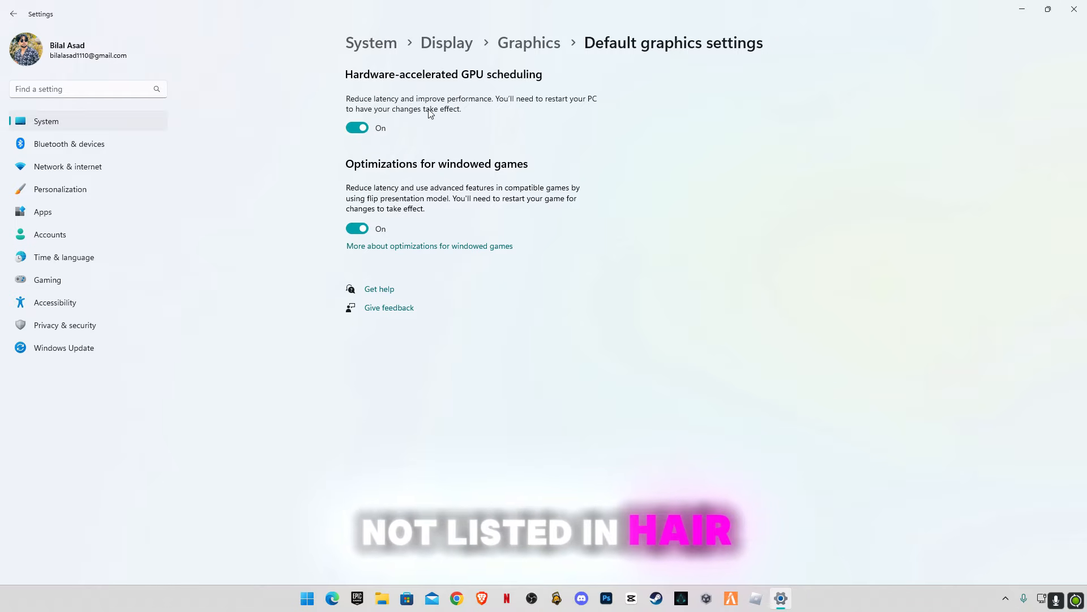
pyautogui.moveTo(515, 142)
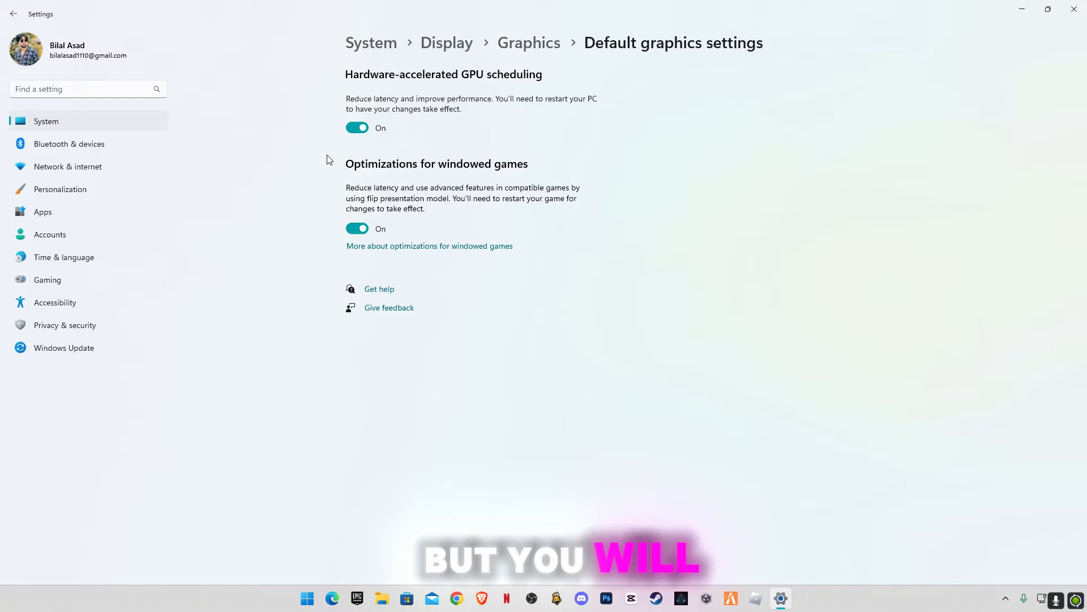
pyautogui.moveTo(435, 170)
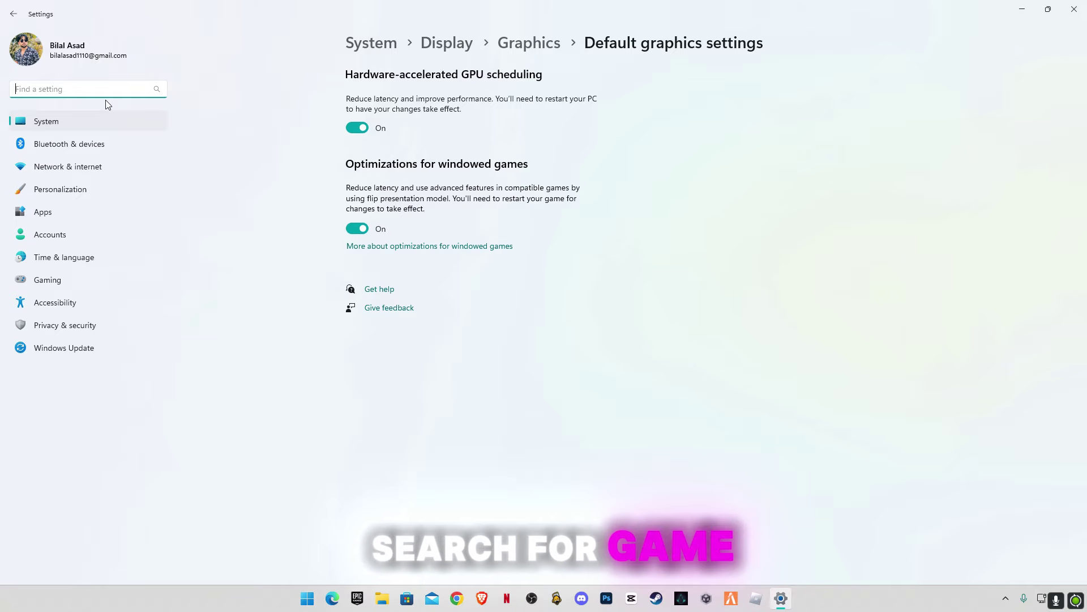
# Search 'gam', view the Game Bar page with controller access off, then close Settings
pyautogui.write('game bar')
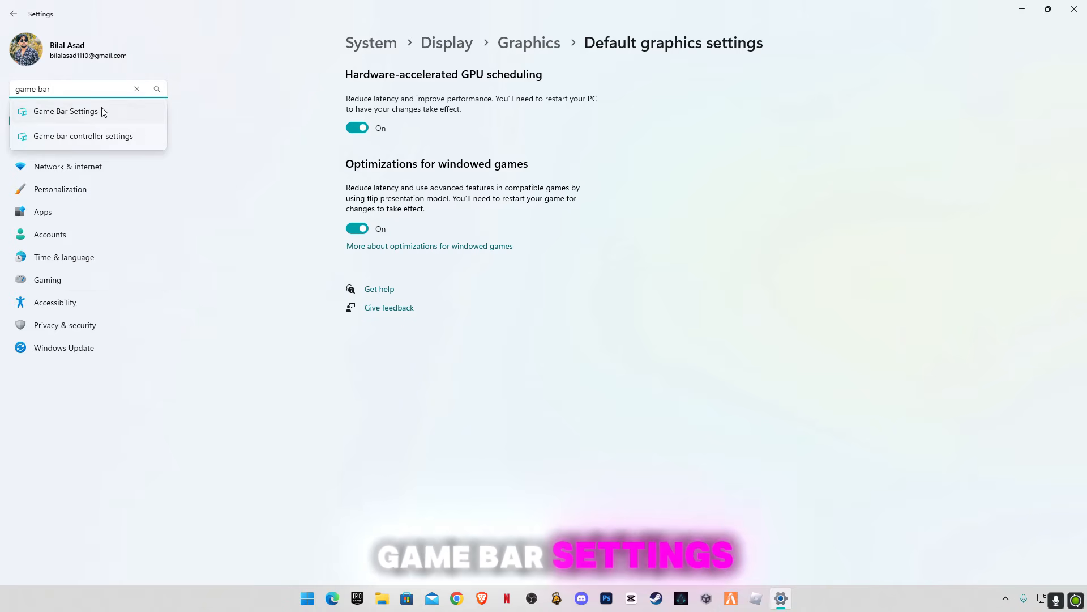
pyautogui.click(65, 111)
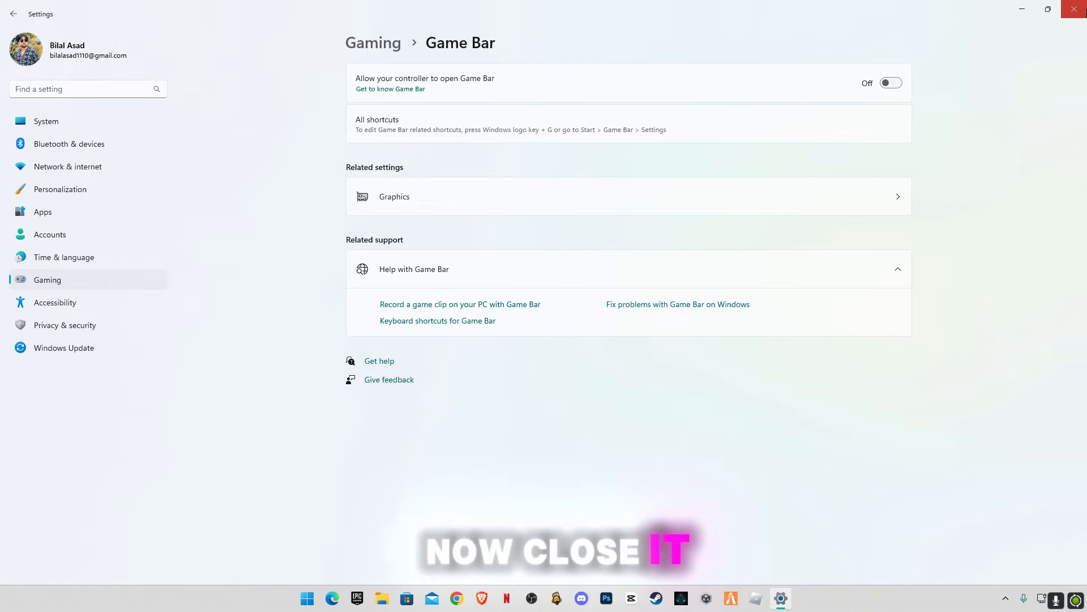
pyautogui.click(1075, 9)
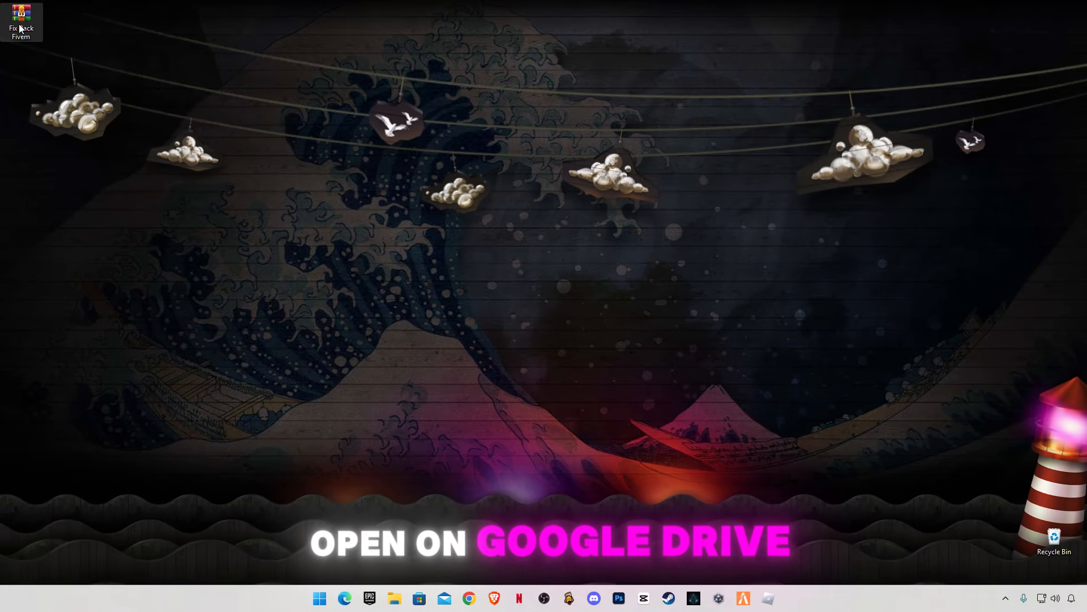
pyautogui.moveTo(64, 44)
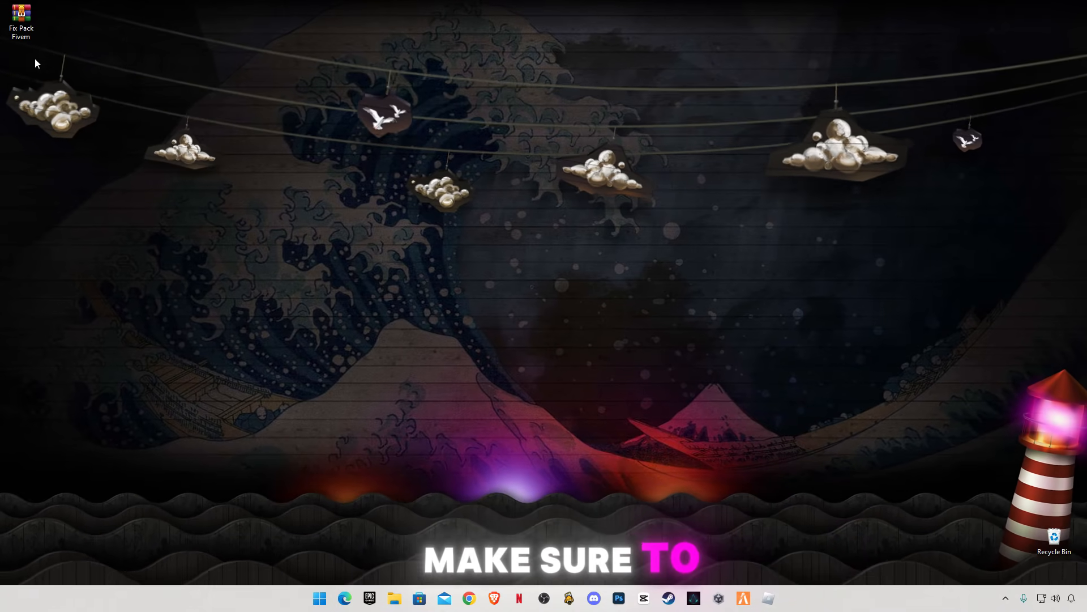
# Extract the Fix Pack Fivem archive and browse into its DirectX Installer folder
pyautogui.rightClick(21, 14)
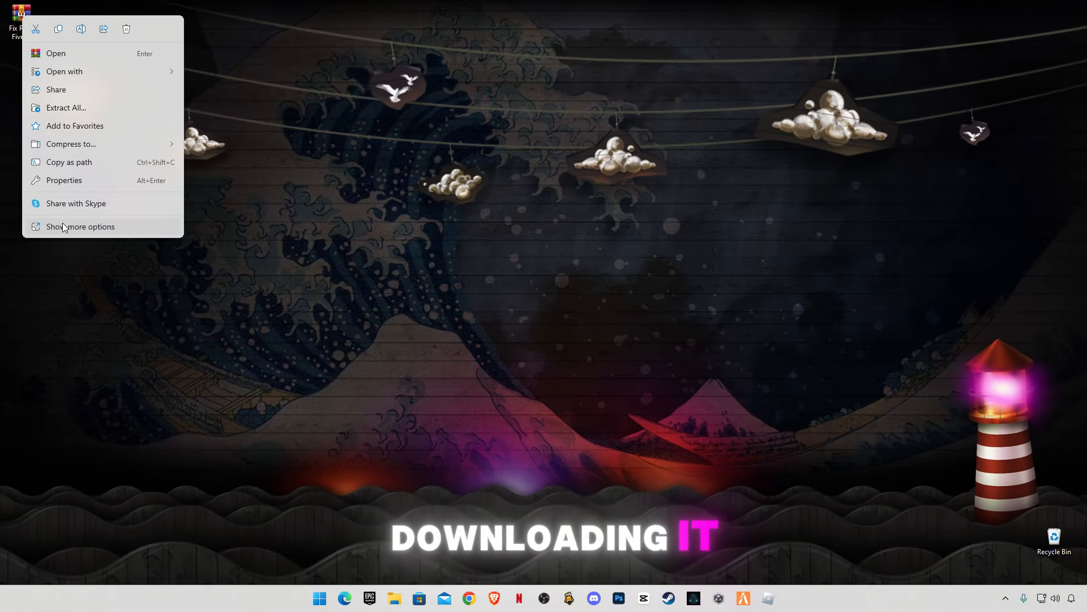
pyautogui.click(66, 108)
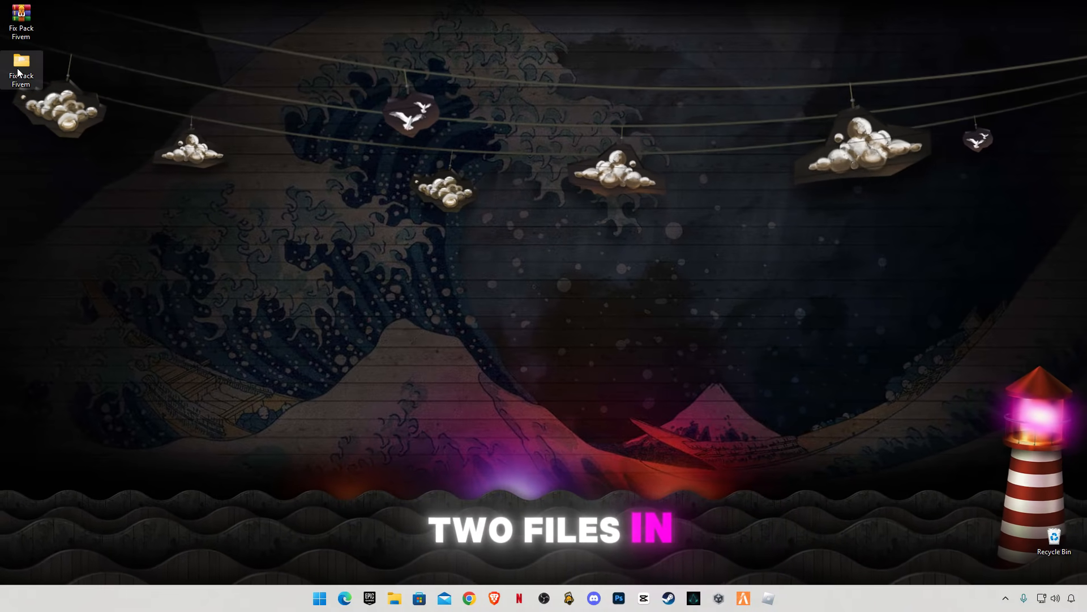
pyautogui.doubleClick(21, 61)
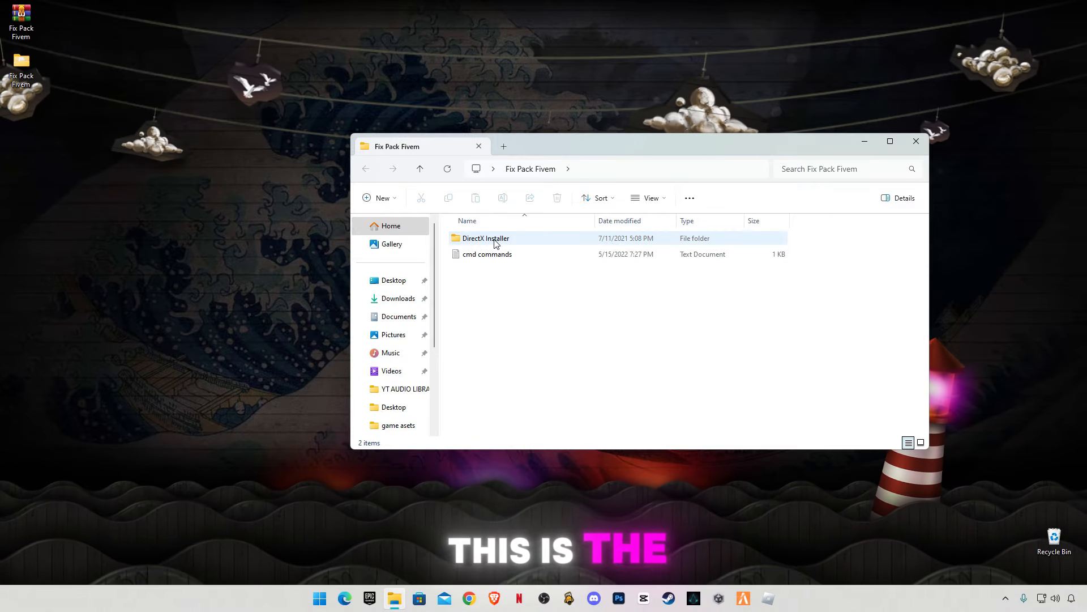
pyautogui.doubleClick(485, 238)
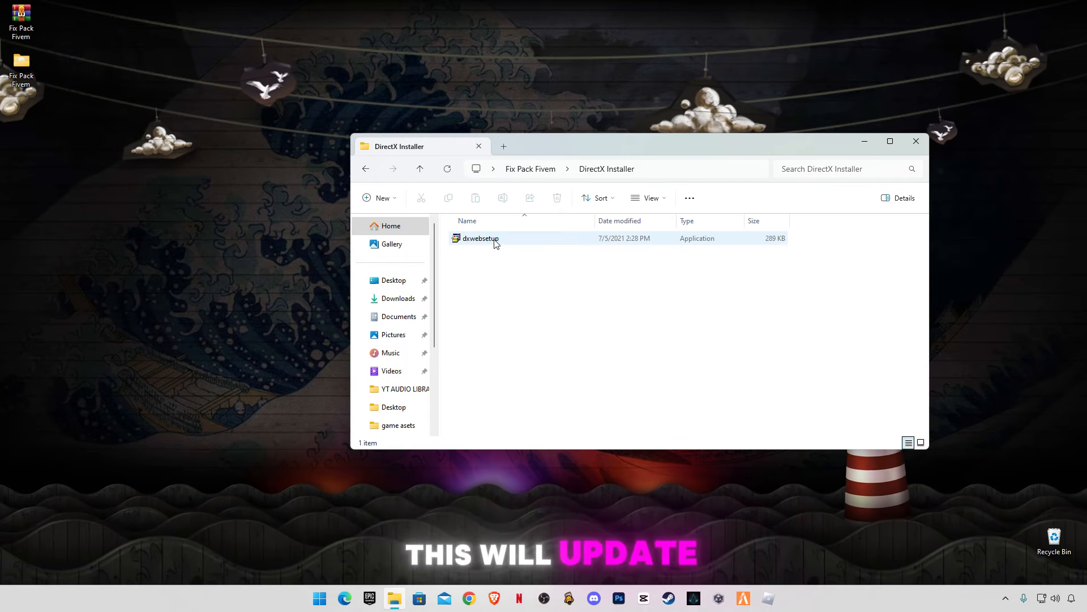
# Run dxwebsetup, accept the license, skip the Bing Bar, and finish setup
pyautogui.doubleClick(479, 238)
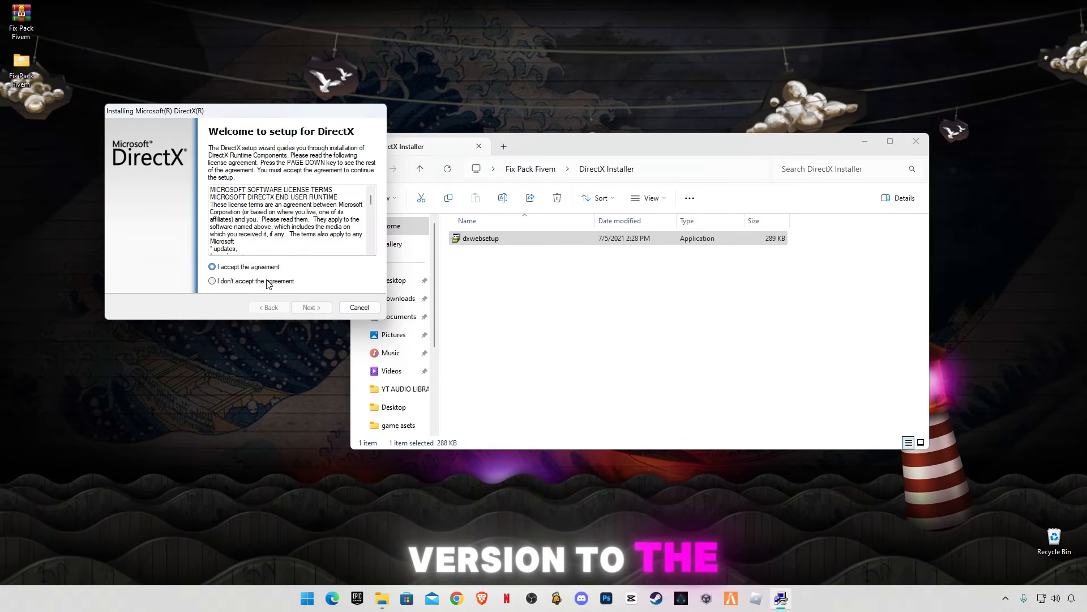
pyautogui.click(310, 307)
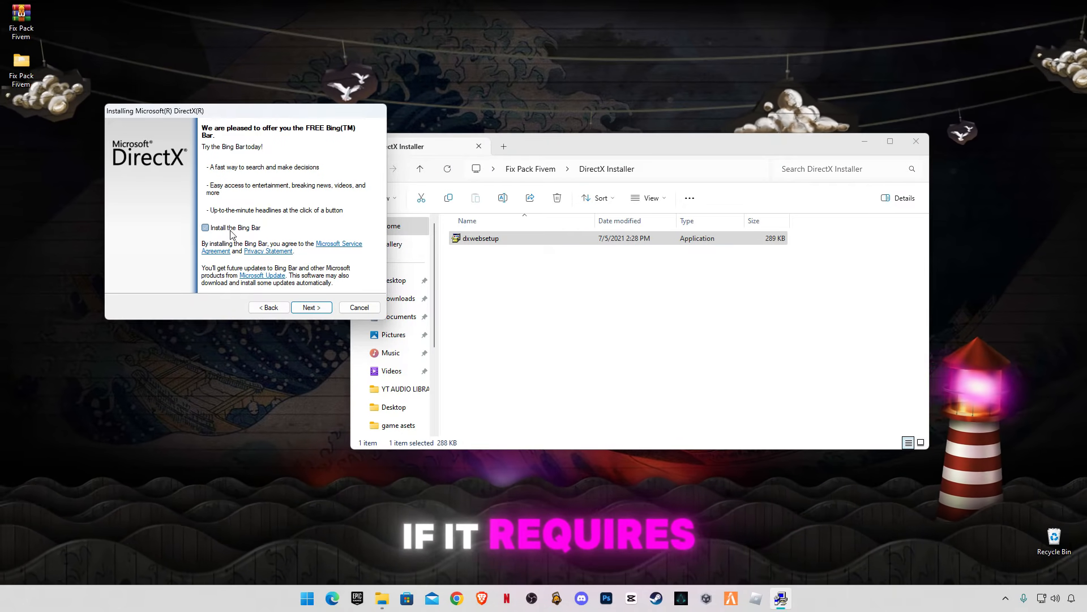
pyautogui.click(310, 307)
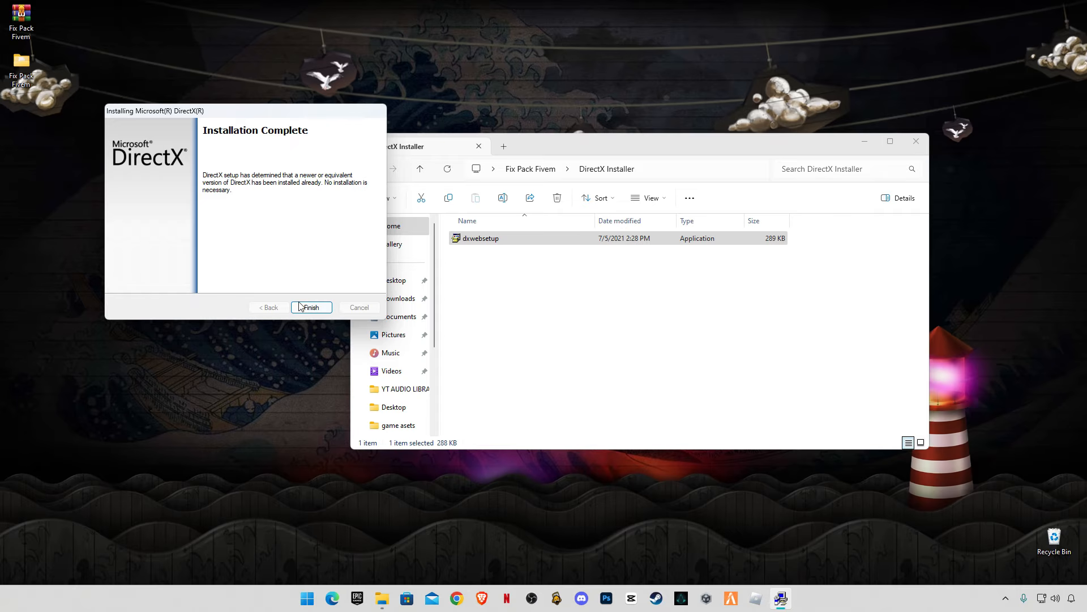
pyautogui.click(311, 307)
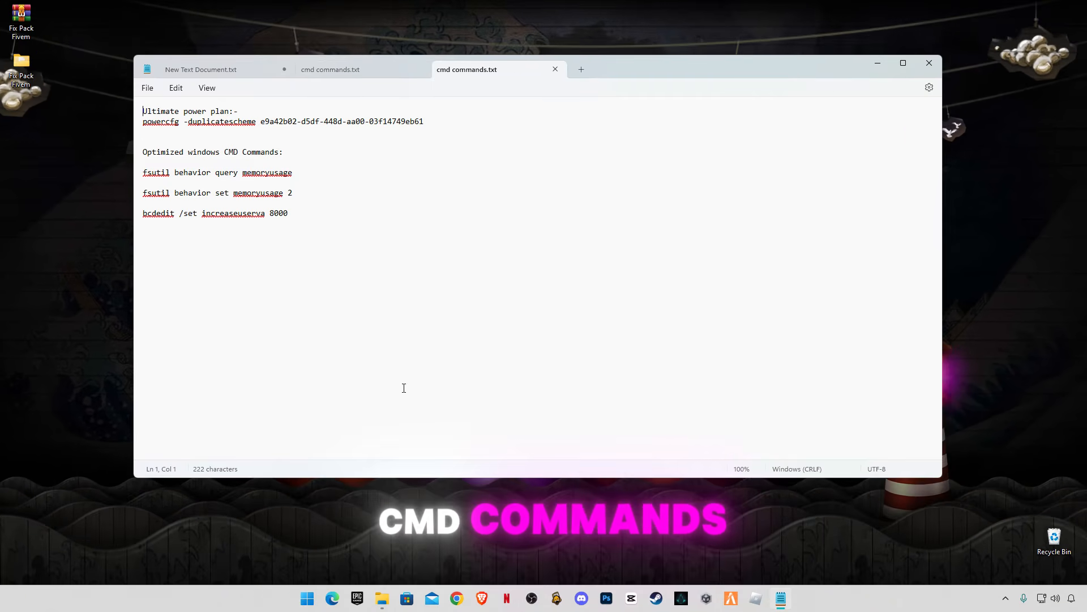
# Search the Start menu for 'cmd' to find Command Prompt
pyautogui.click(306, 598)
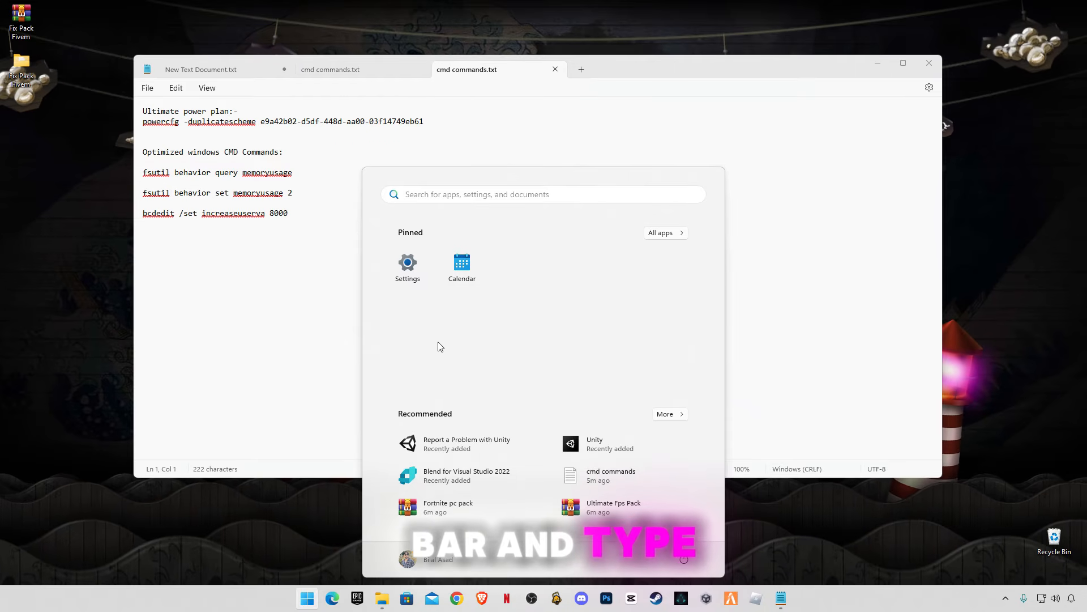
pyautogui.write('cmd')
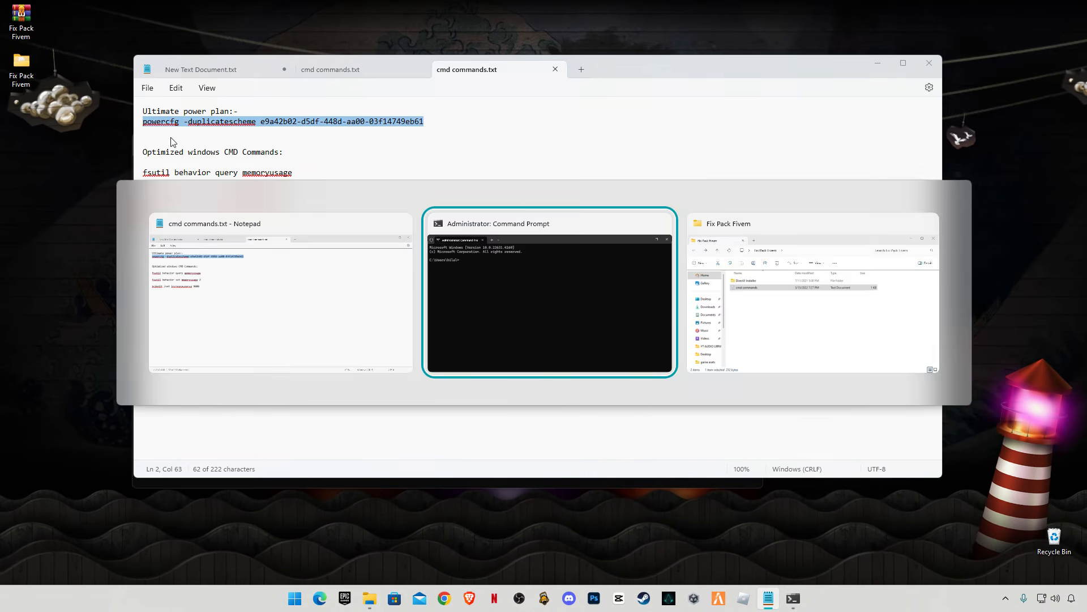
# Run powercfg Ultimate Performance, fsutil memoryusage 2 and bcdedit increaseuserva 8000, then exit
pyautogui.click(548, 294)
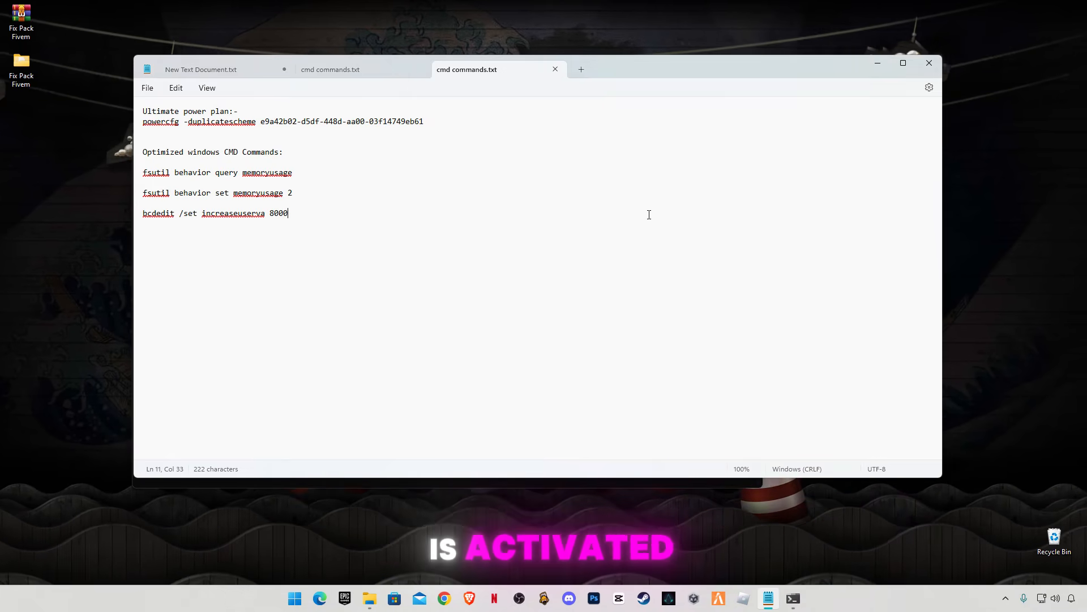
pyautogui.moveTo(143, 172); pyautogui.dragTo(288, 213)
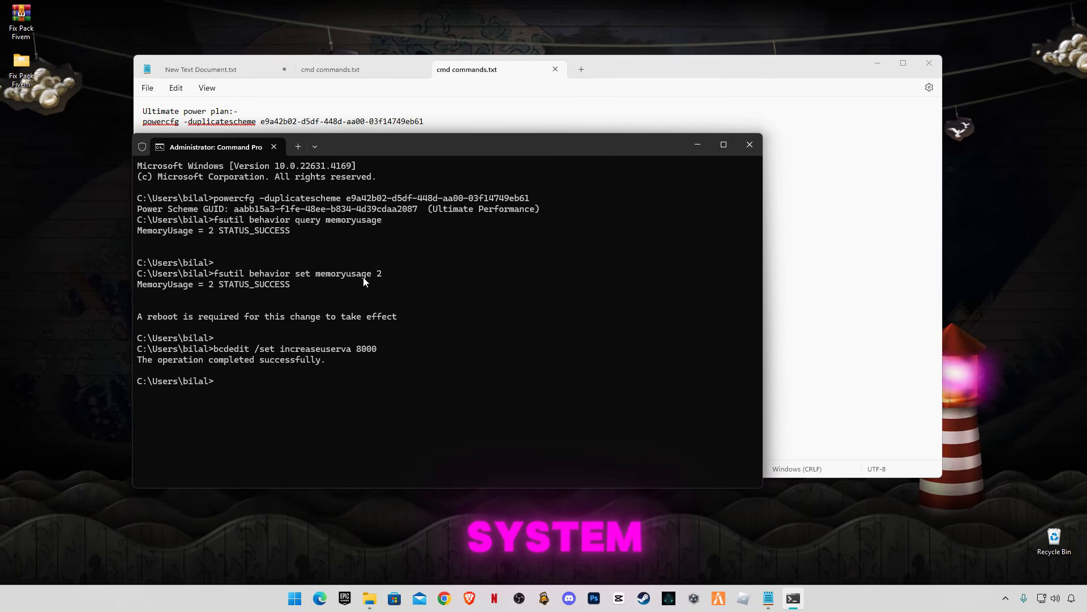
pyautogui.write('ex')
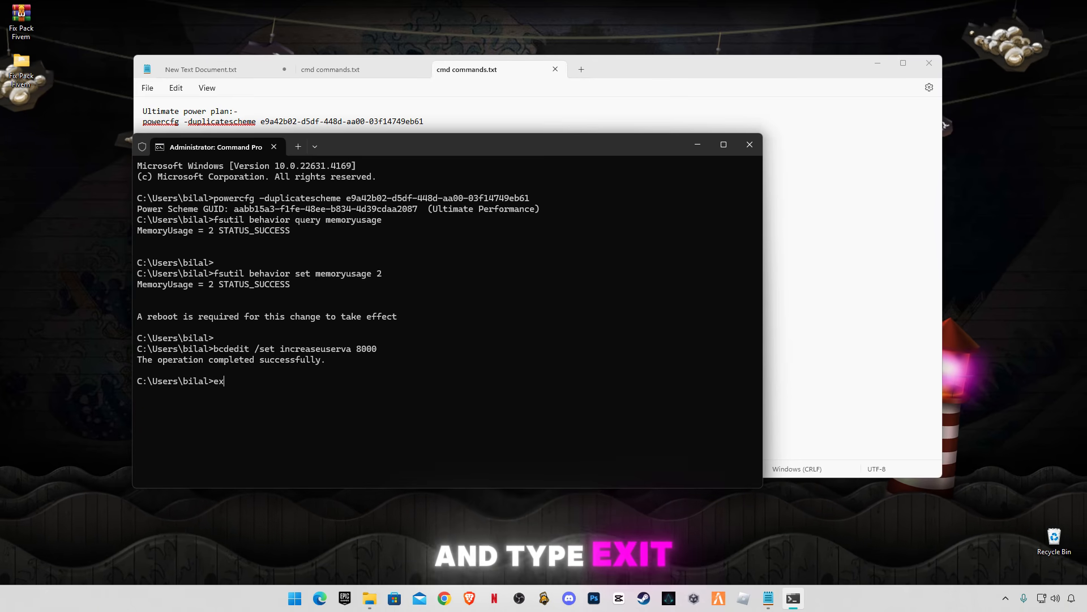